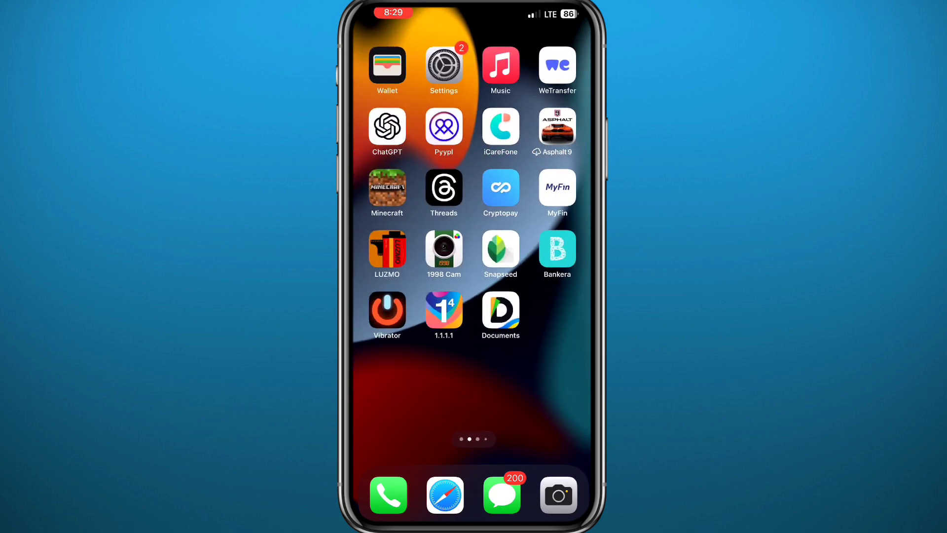
Search the App Store for "twitter" and update the X app
text(t)
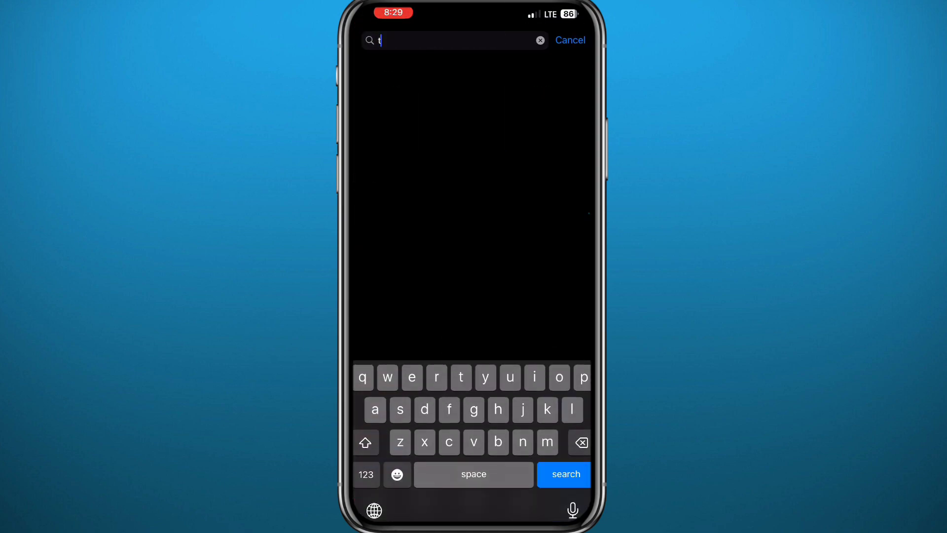
text(witter)
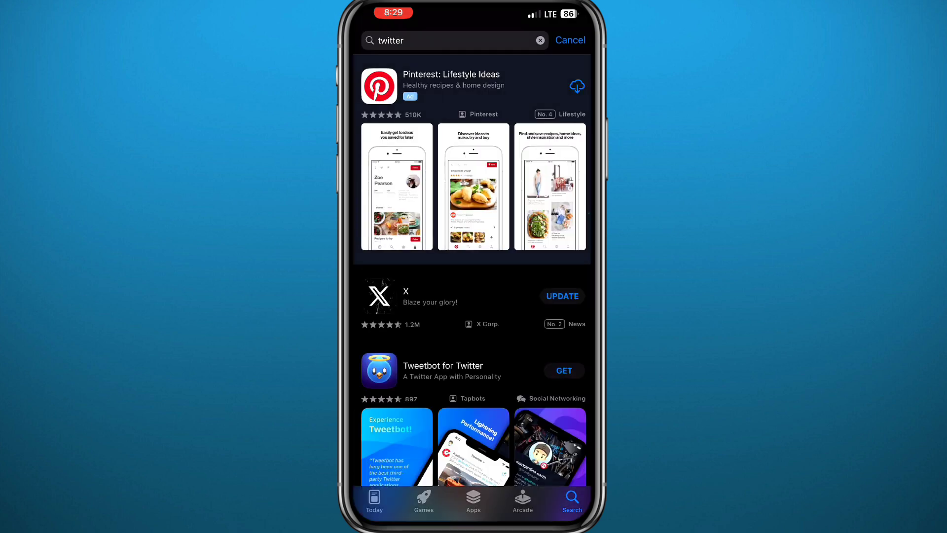
click(379, 296)
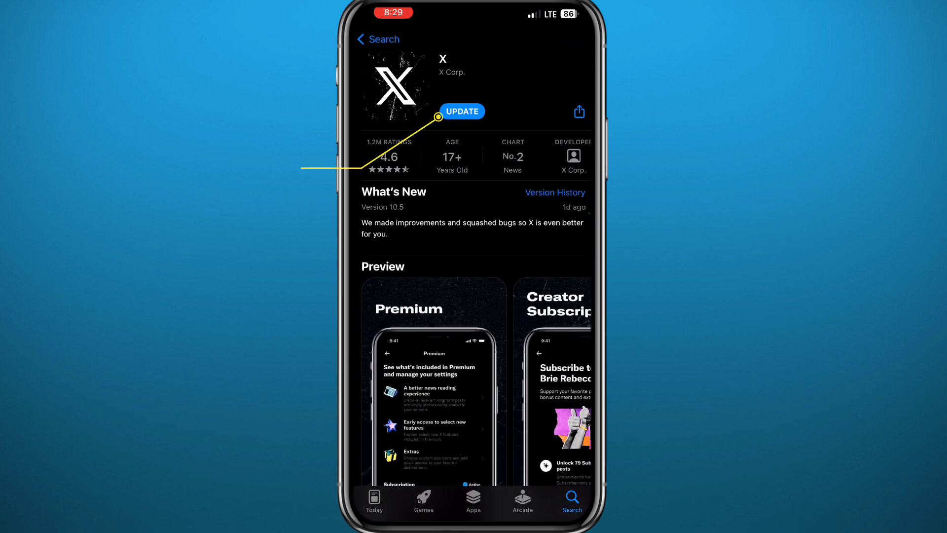
click(462, 111)
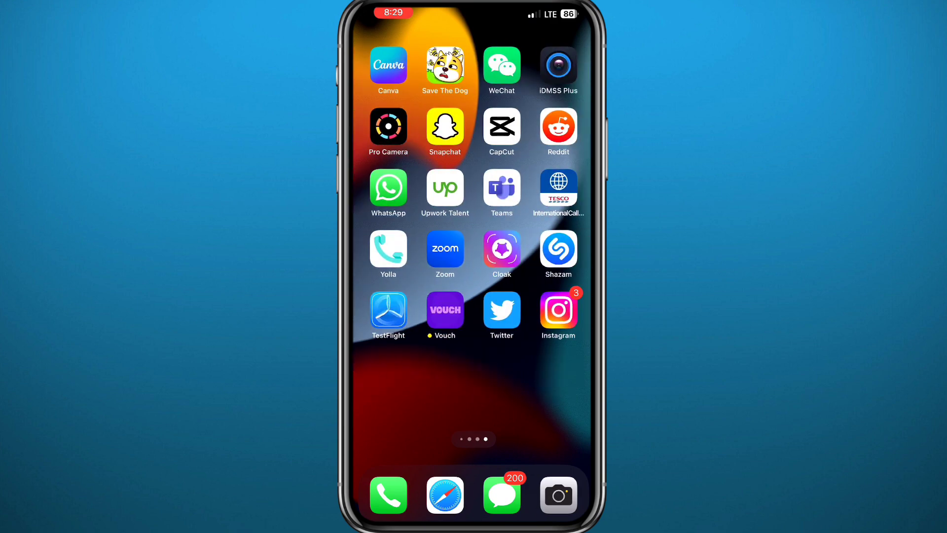
scroll(left, 3)
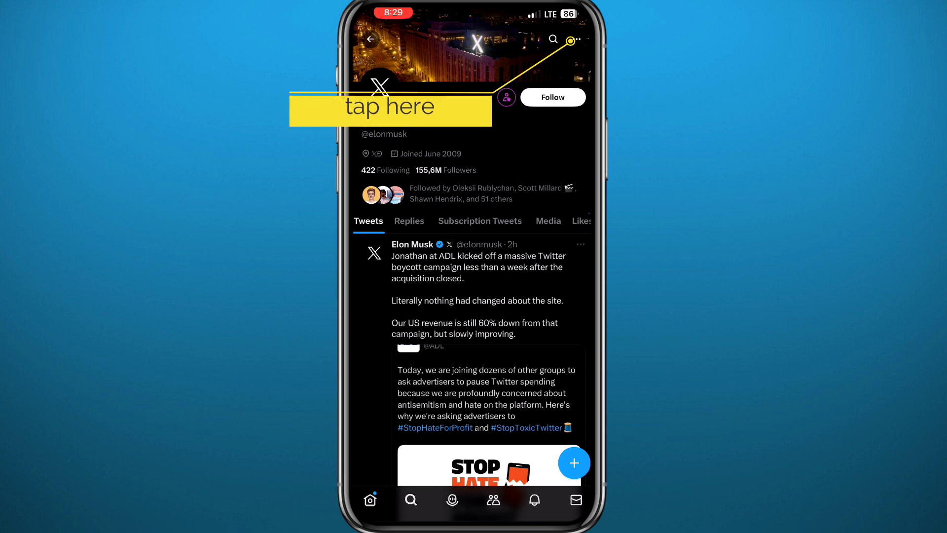
click(574, 40)
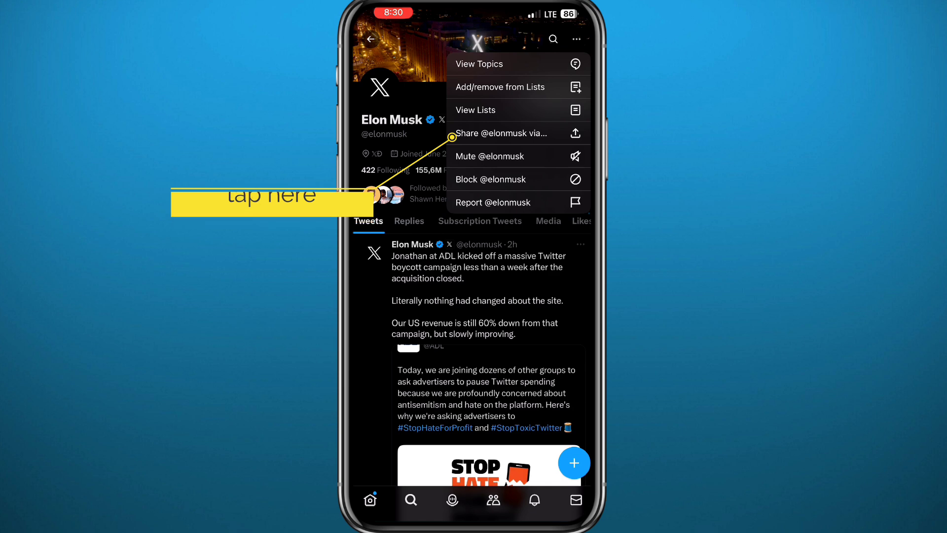
click(490, 132)
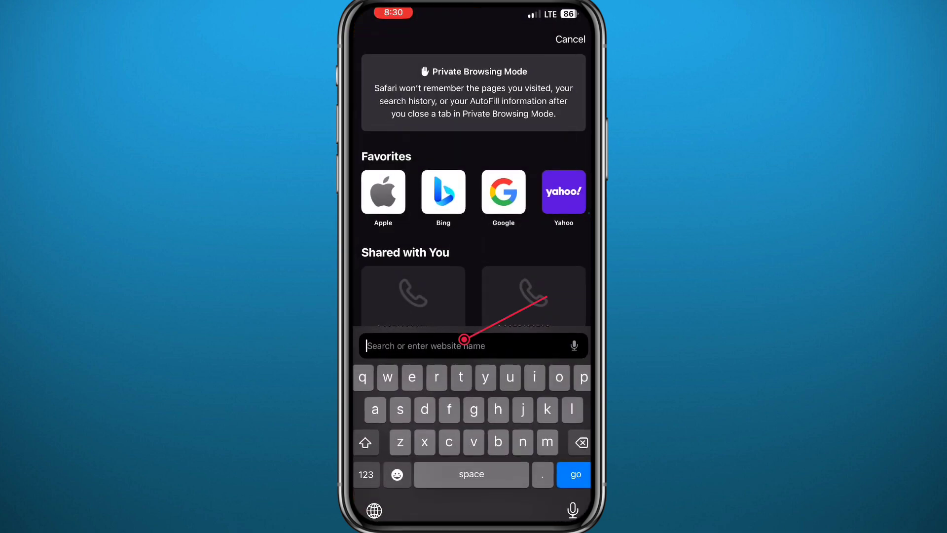
click(473, 345)
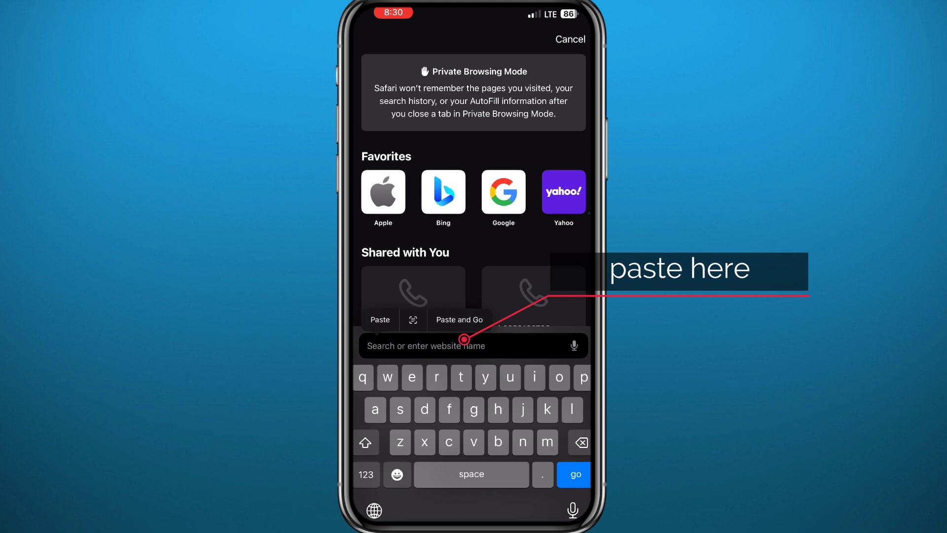
click(379, 320)
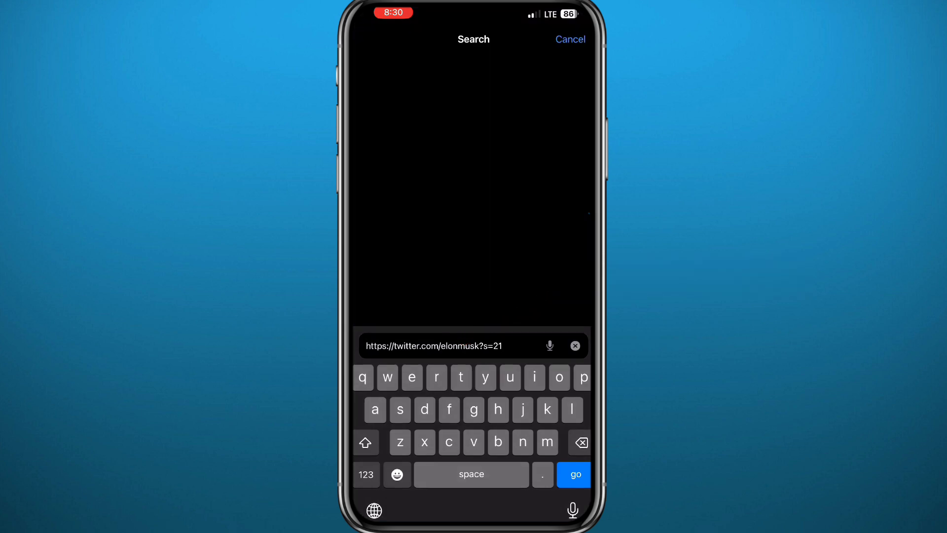
click(573, 474)
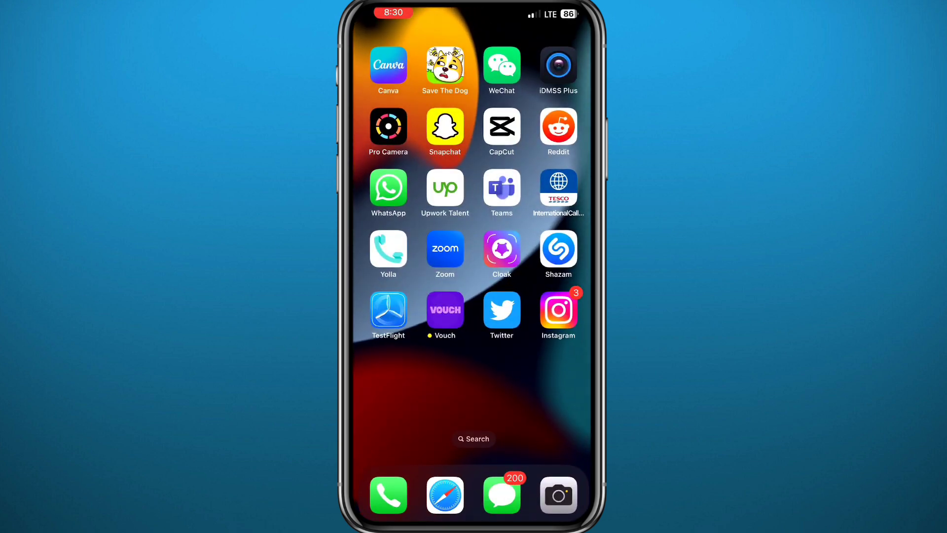
Launch Twitter and go to your own profile via the account menu
click(501, 309)
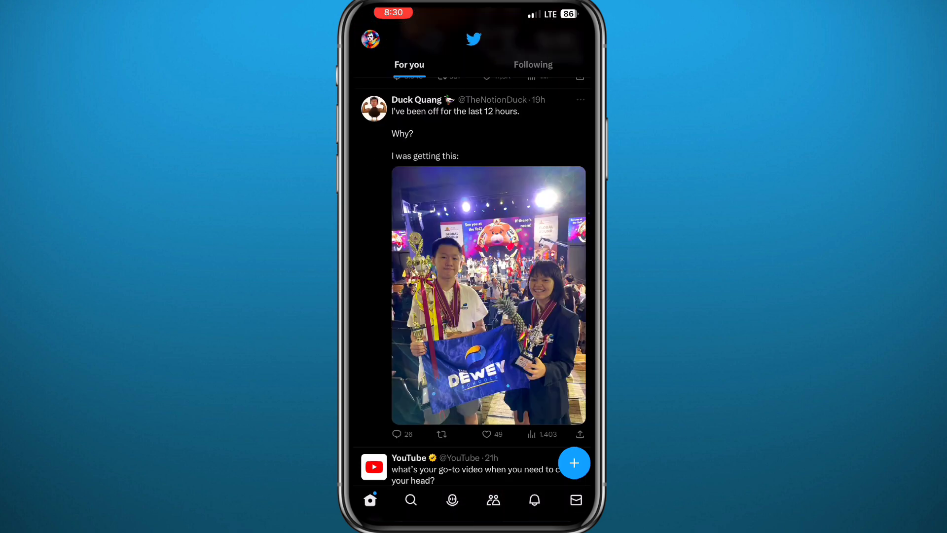
click(370, 39)
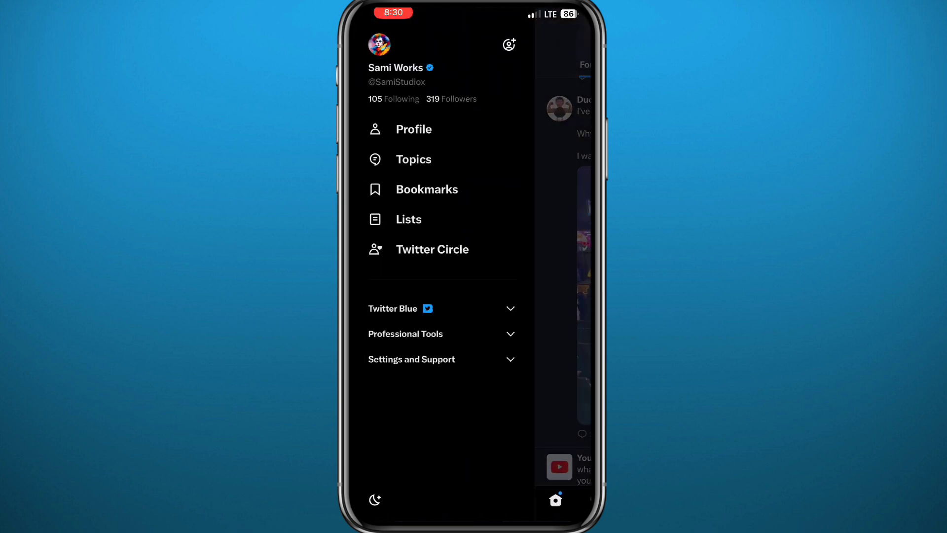
click(414, 128)
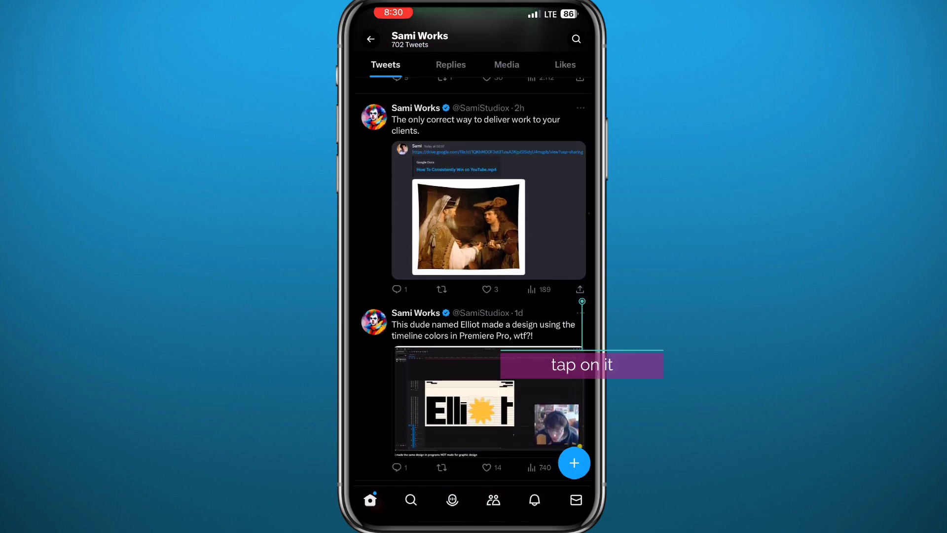
Copy the link to the Elliot design tweet from its share options
click(579, 290)
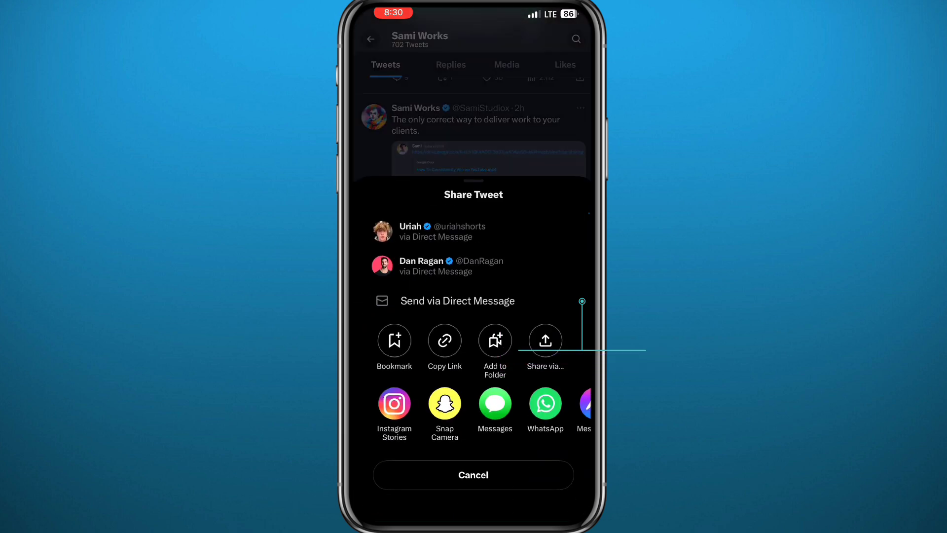
click(444, 339)
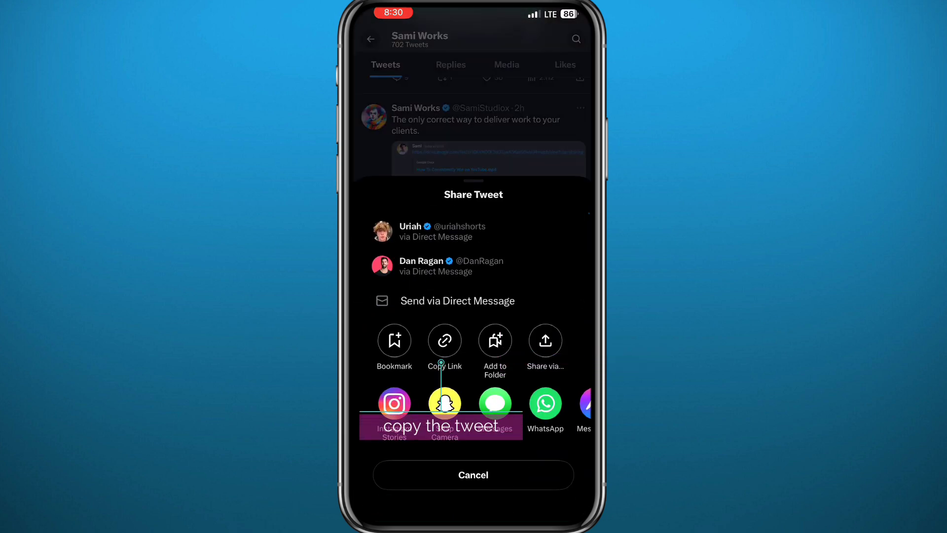
click(443, 339)
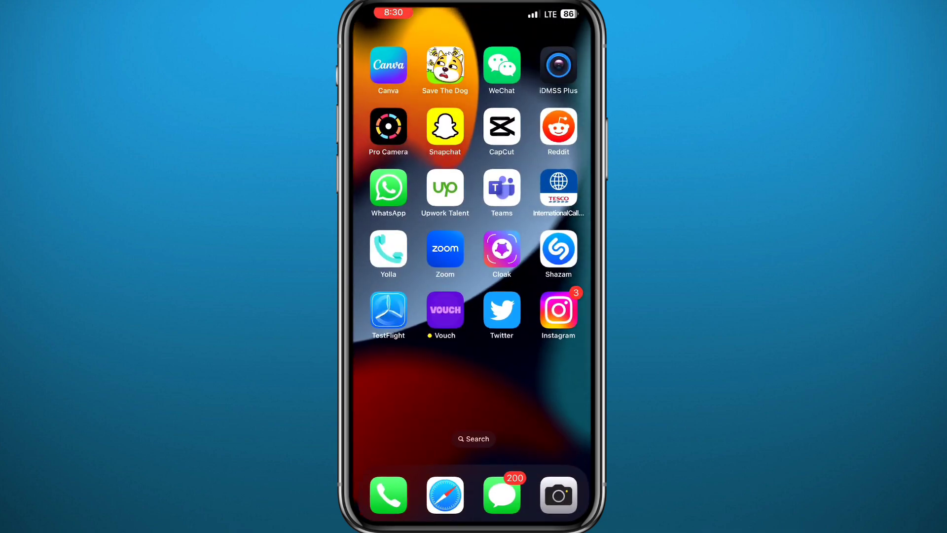
Paste the tweet link in Safari, trim it to the profile address, and load it
click(501, 314)
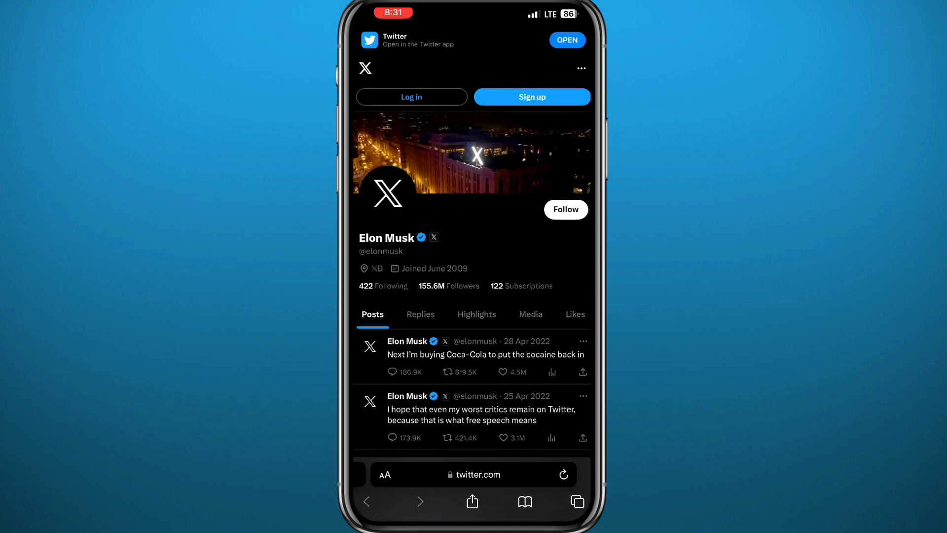
click(473, 474)
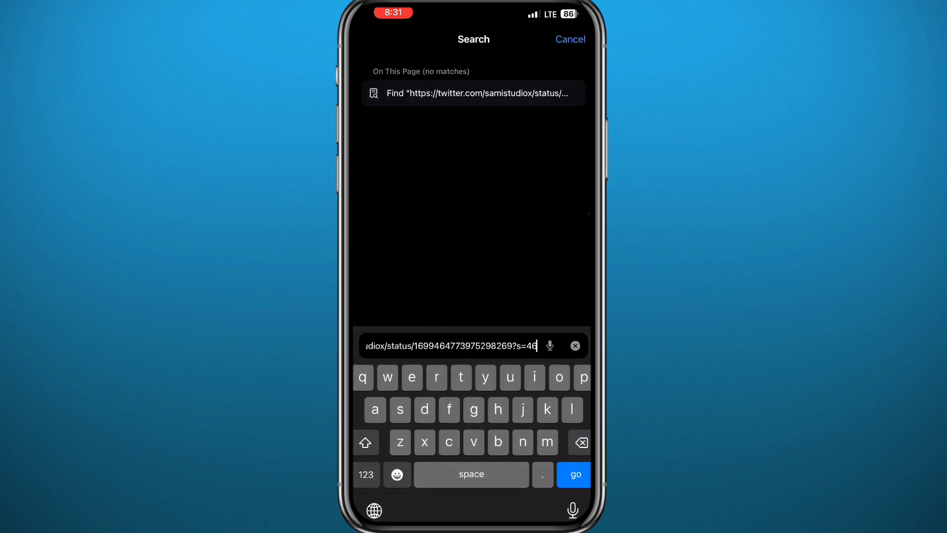
click(578, 442)
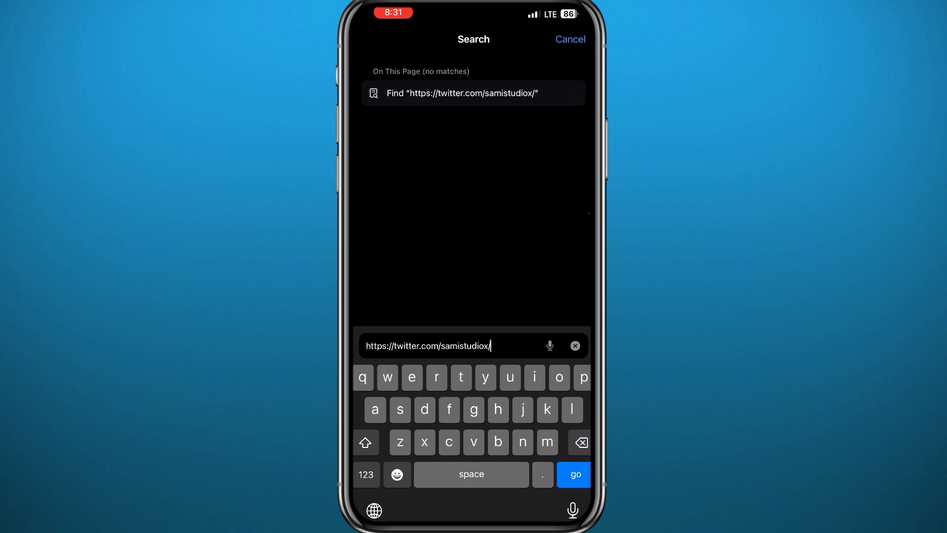
click(572, 474)
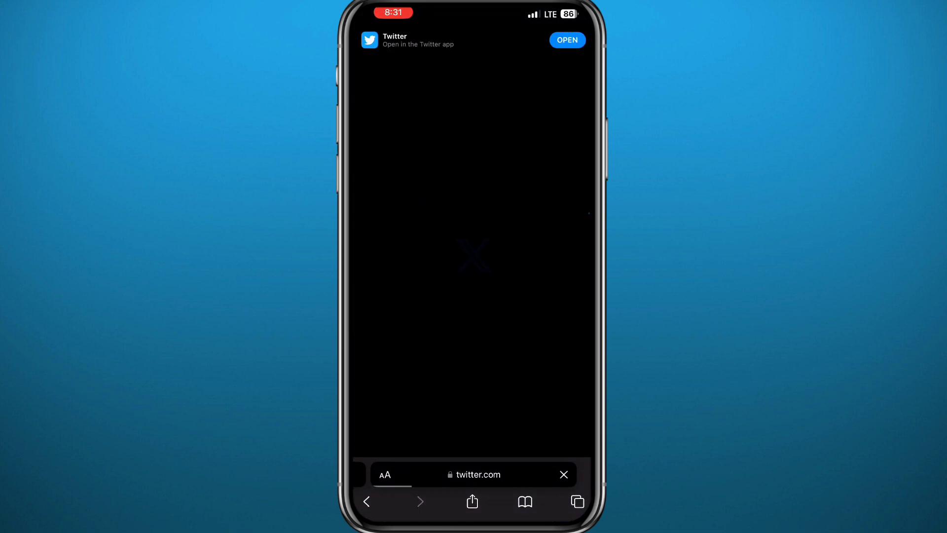